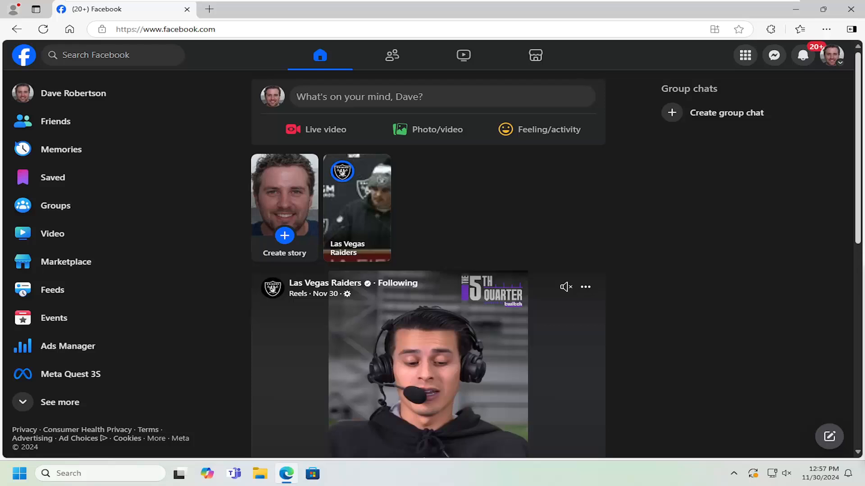
{"action": "mouse_move", "coordinate": [831, 55]}
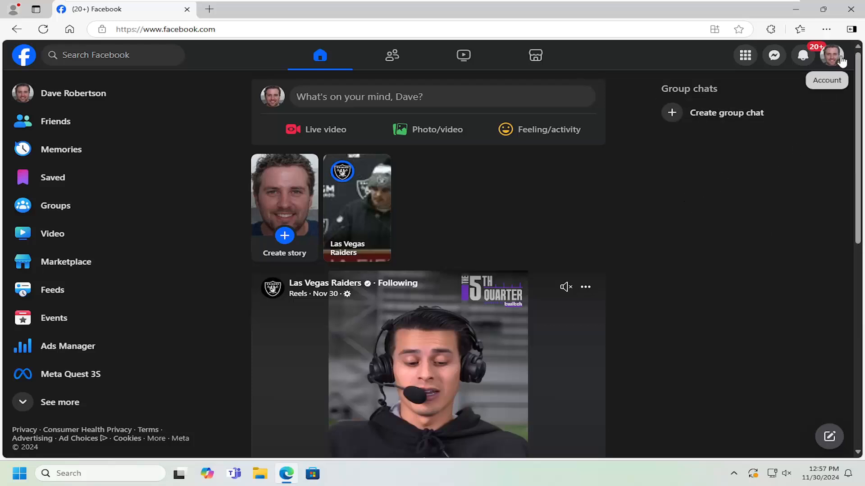
- Open the account menu from the profile picture and go to Settings & privacy
{"action": "left_click", "coordinate": [834, 55]}
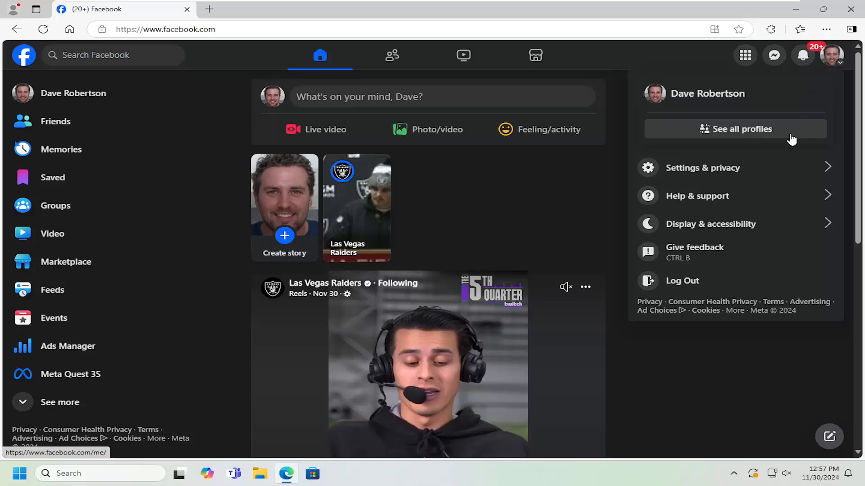
{"action": "mouse_move", "coordinate": [708, 168]}
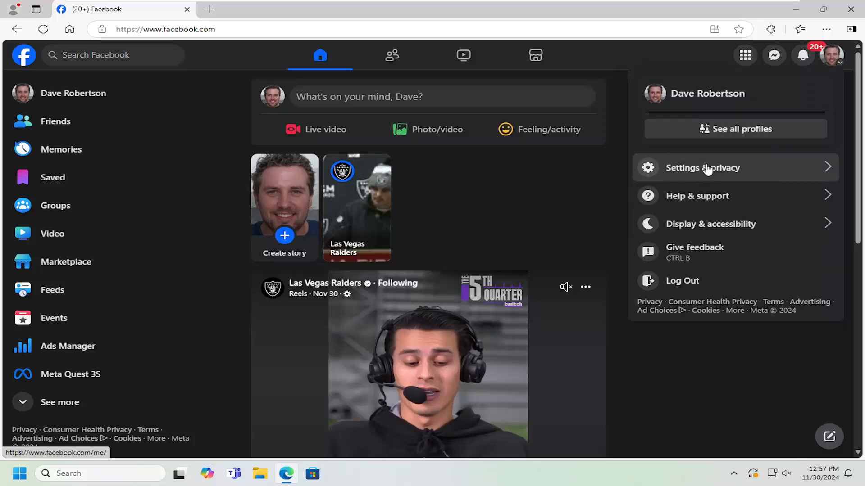
{"action": "left_click", "coordinate": [703, 168]}
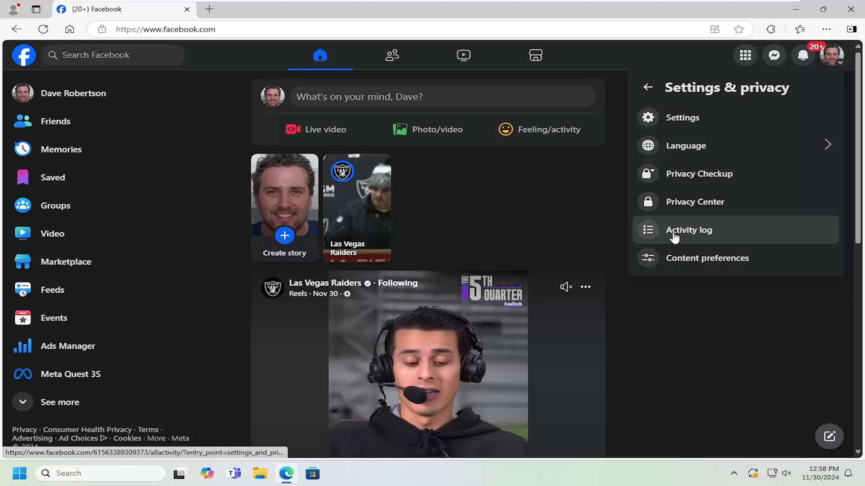
- Open the Activity log, expand Archive in the sidebar and choose Posts archive
{"action": "left_click", "coordinate": [689, 229]}
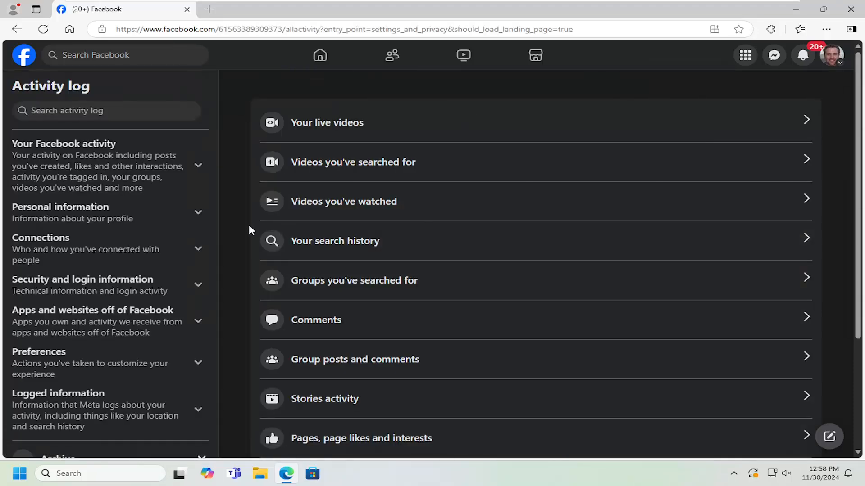
{"action": "scroll", "scroll_direction": "down", "scroll_amount": 3}
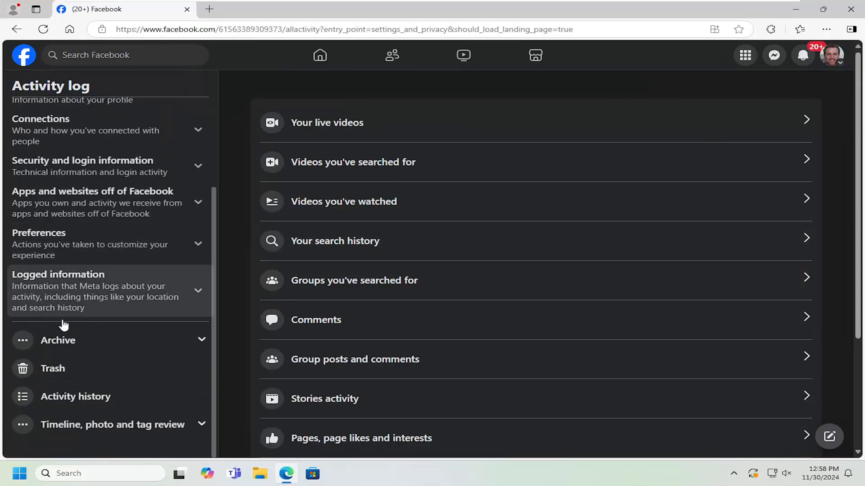
{"action": "left_click", "coordinate": [58, 340]}
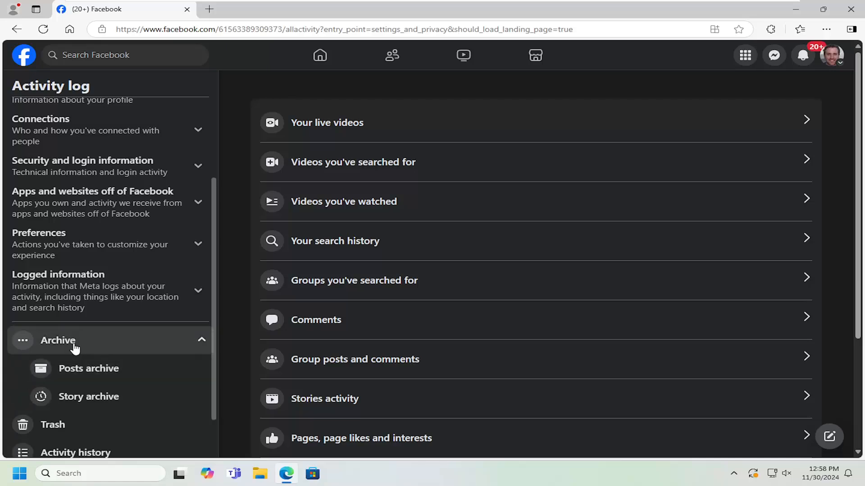
{"action": "left_click", "coordinate": [89, 368]}
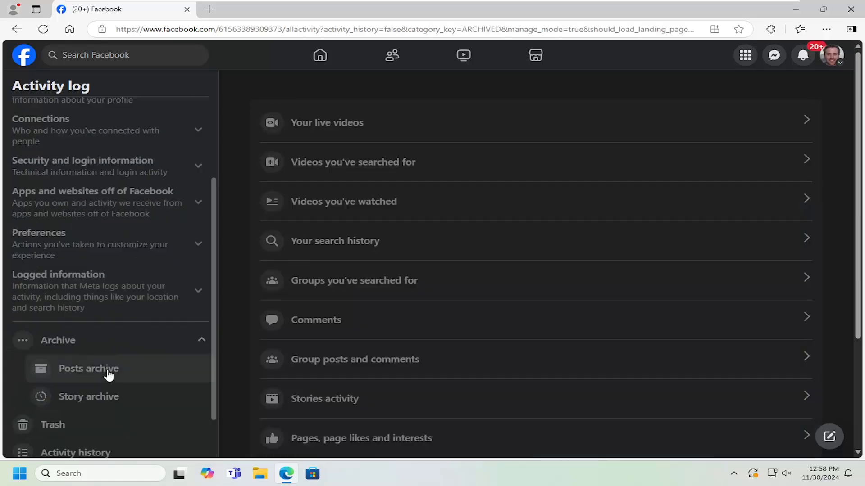
- Load the Posts archive listing the archived 'Hello' post from November 30, 2024
{"action": "left_click", "coordinate": [88, 368]}
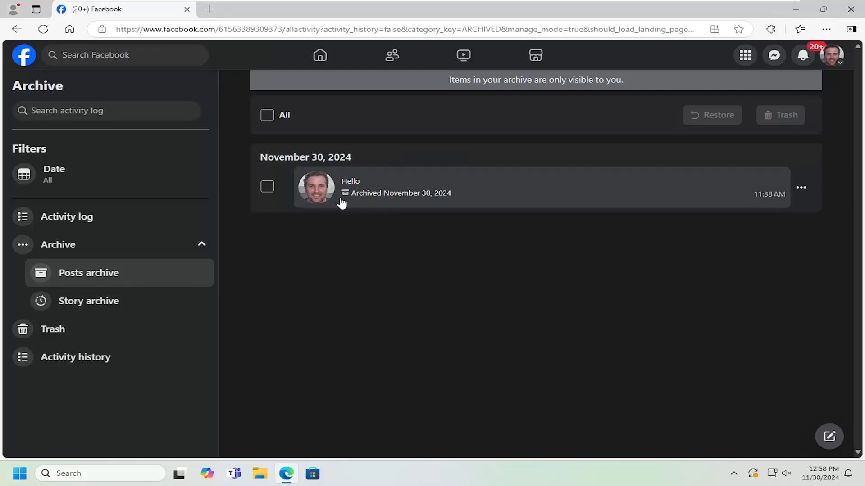
{"action": "mouse_move", "coordinate": [498, 203]}
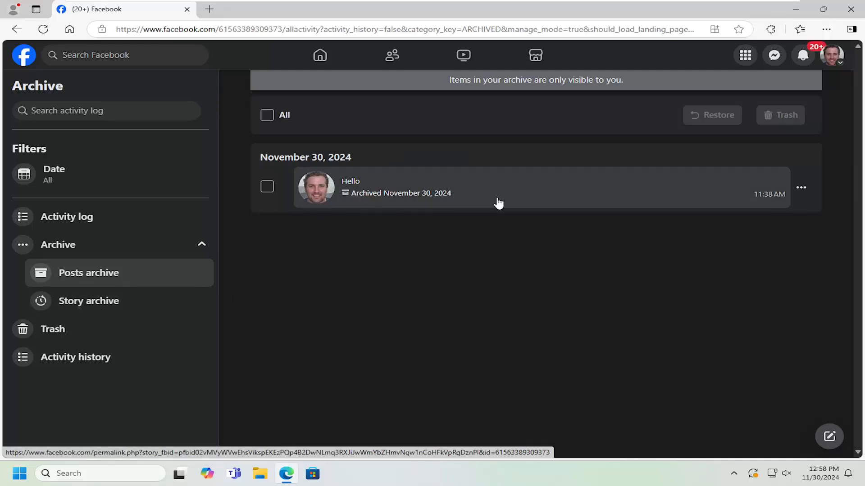
{"action": "mouse_move", "coordinate": [291, 190]}
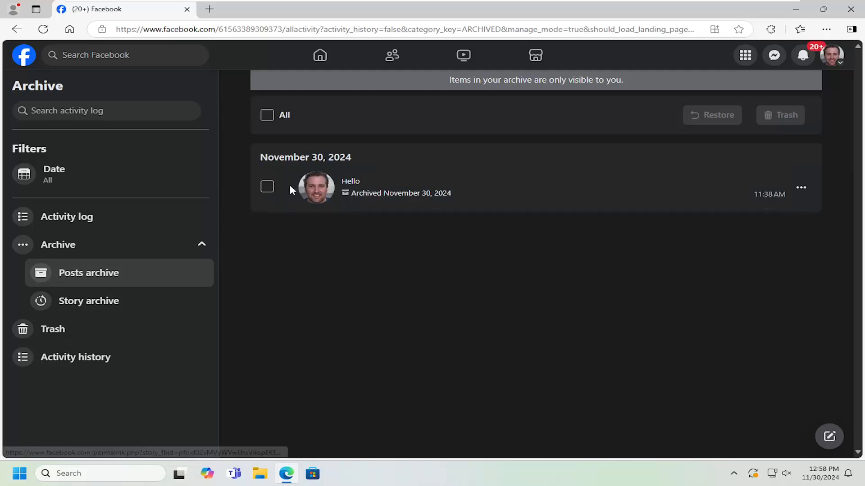
- Select the archived 'Hello' post so Restore and Trash become available
{"action": "left_click", "coordinate": [268, 114]}
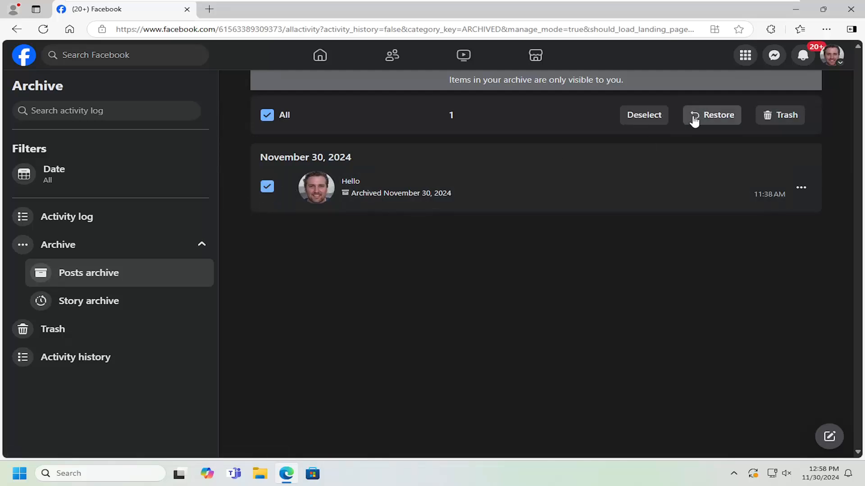
{"action": "mouse_move", "coordinate": [780, 115]}
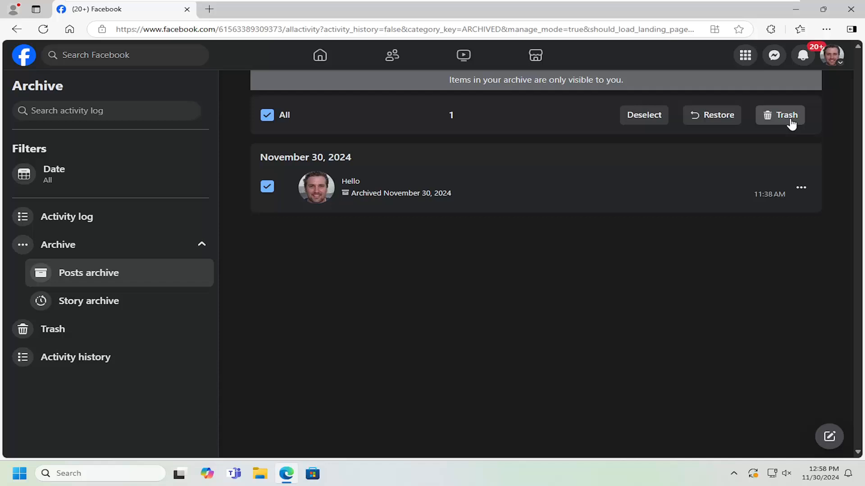
{"action": "mouse_move", "coordinate": [316, 188]}
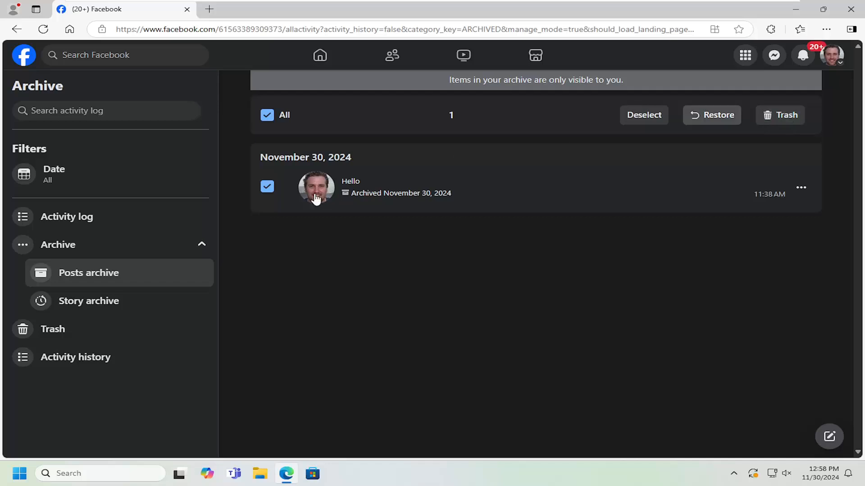